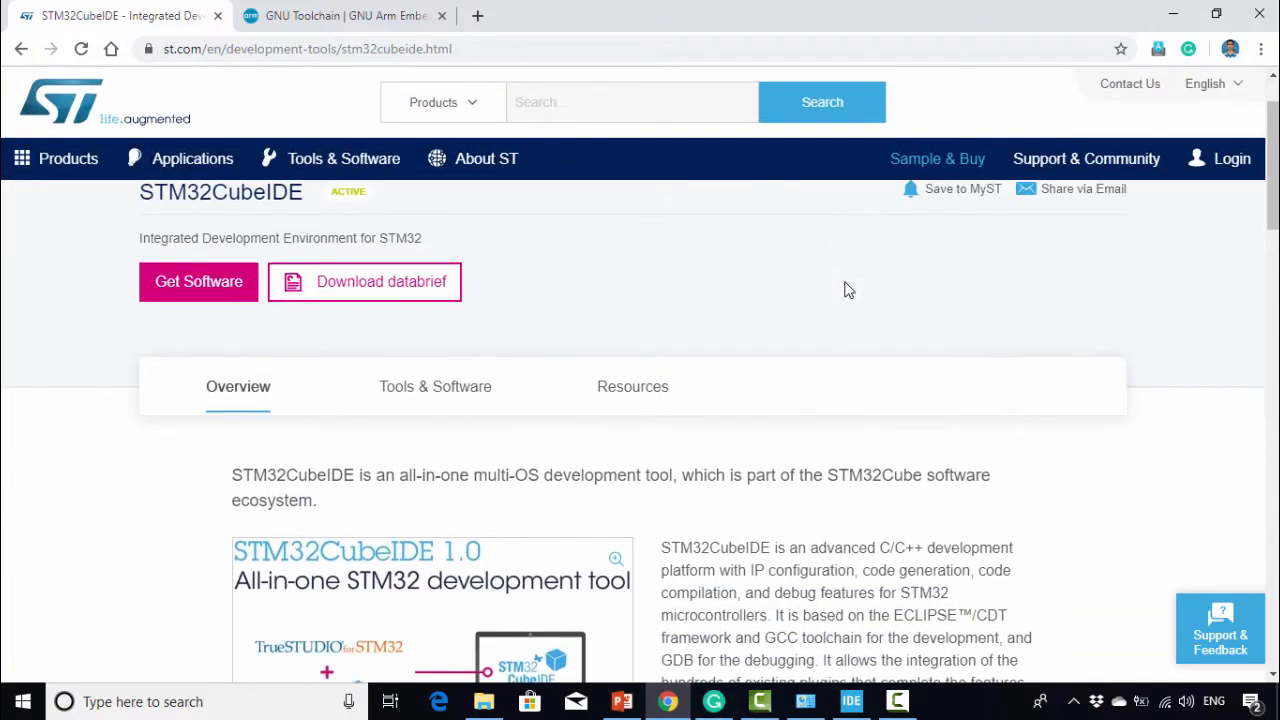
Scroll the STM32CubeIDE page down to its Key Features list
scroll(down, 3)
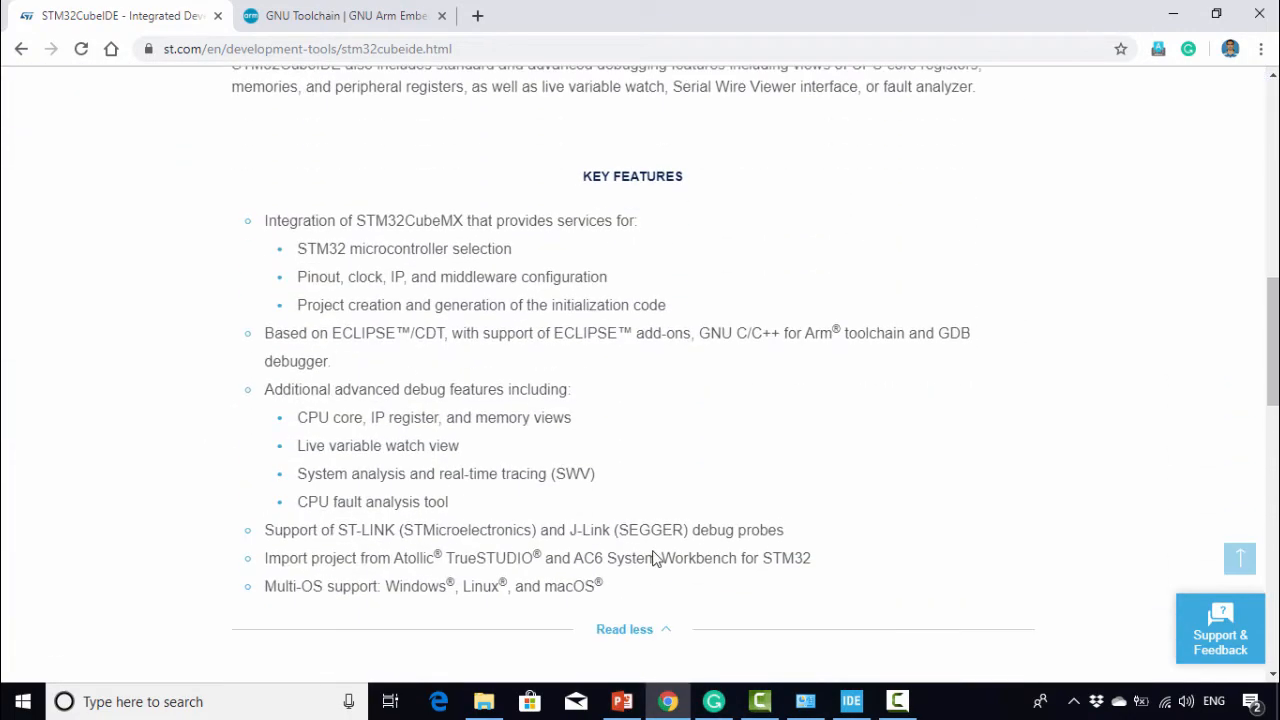
mouse_move(726, 432)
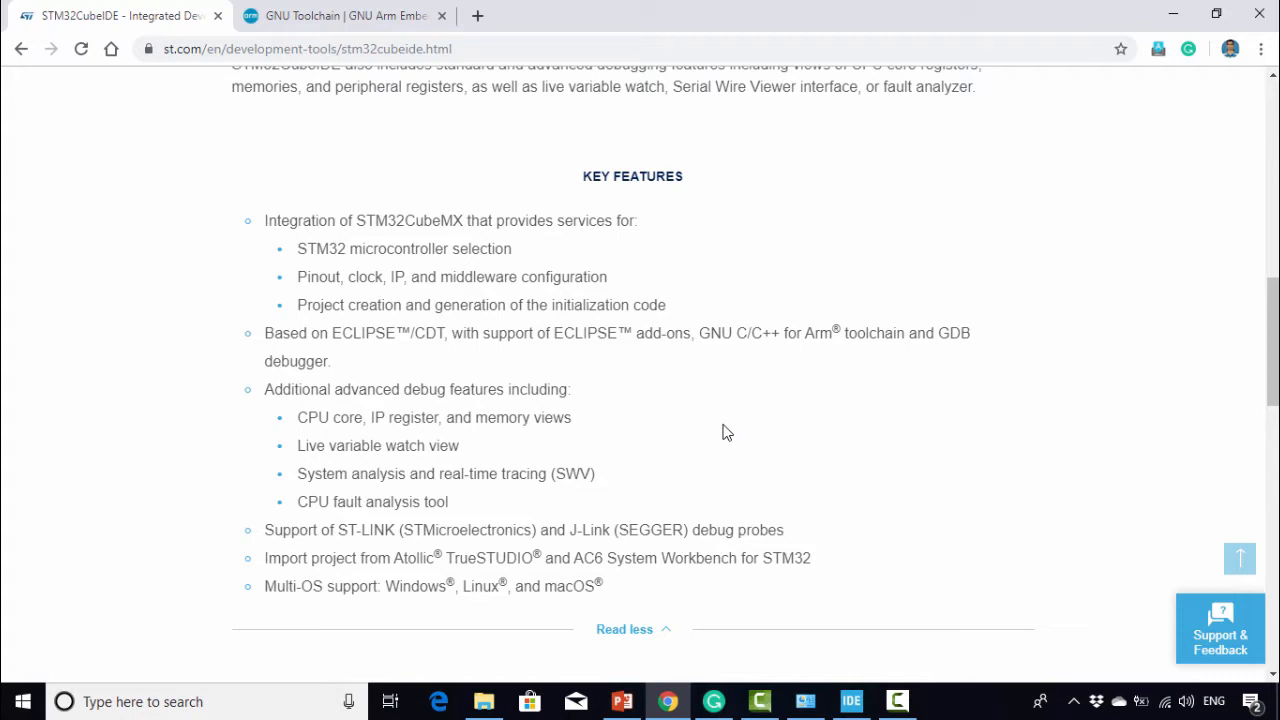
mouse_move(276, 596)
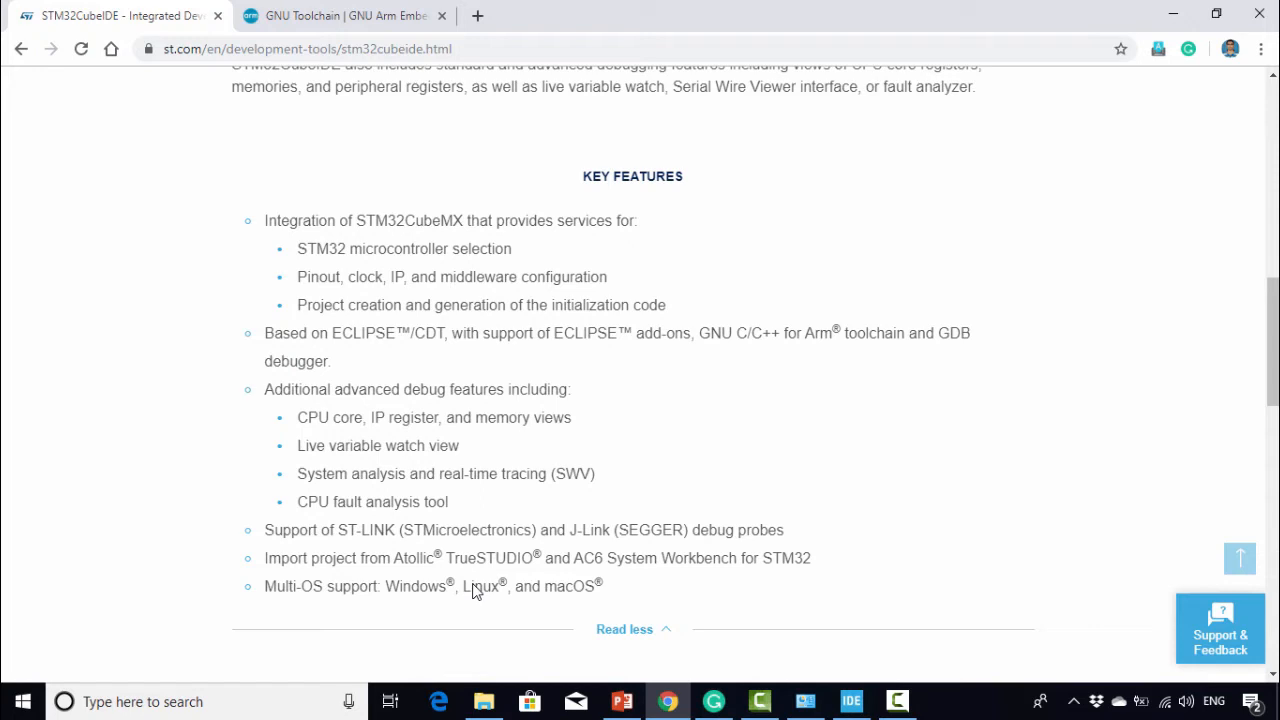
mouse_move(698, 336)
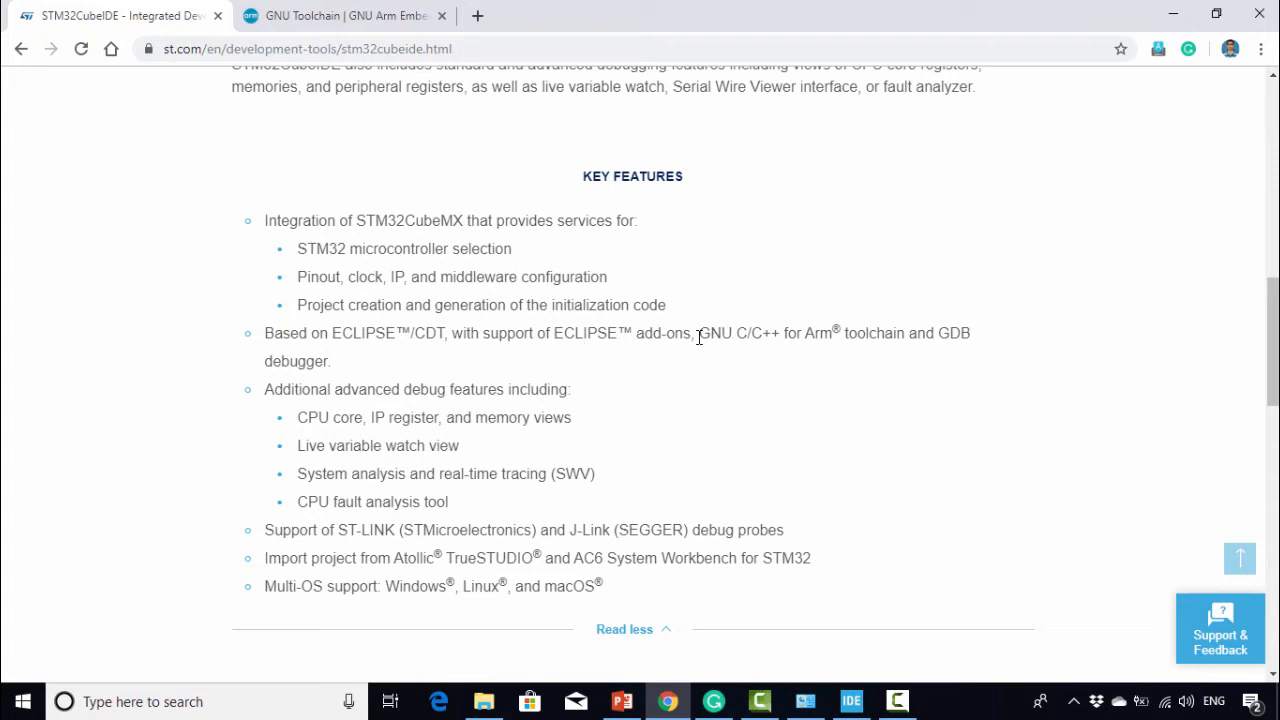
mouse_move(750, 334)
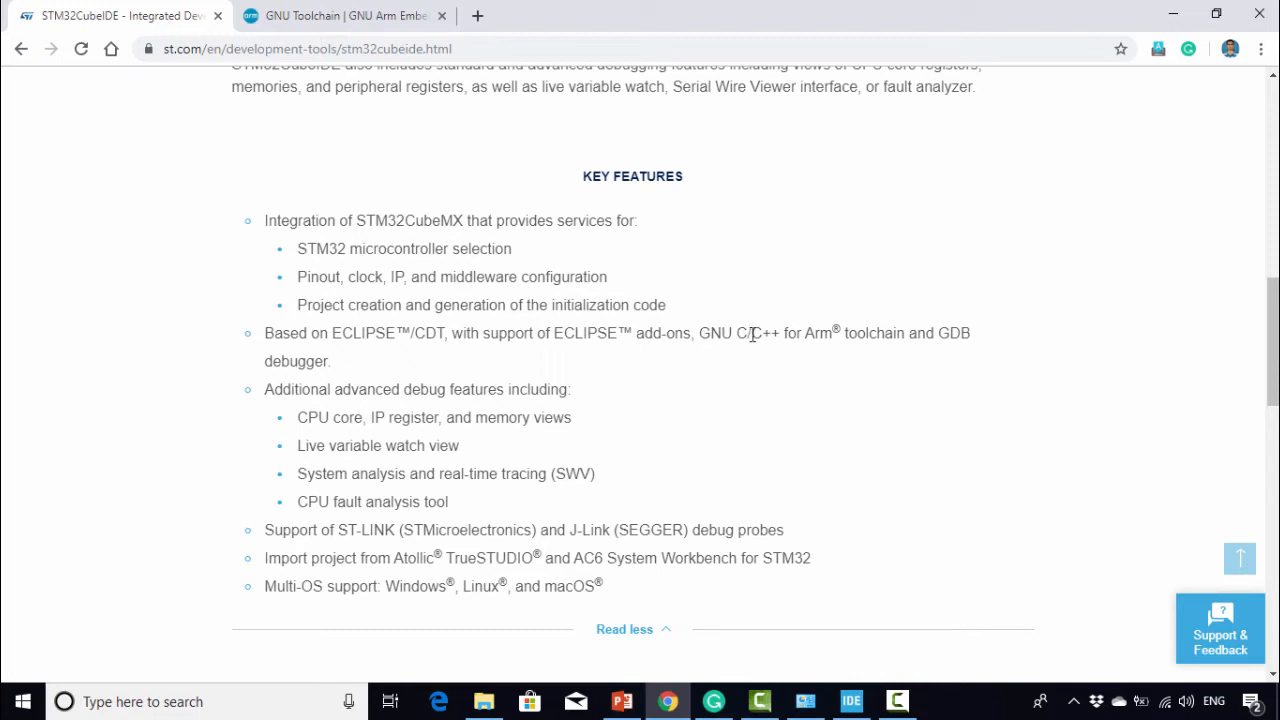
mouse_move(856, 336)
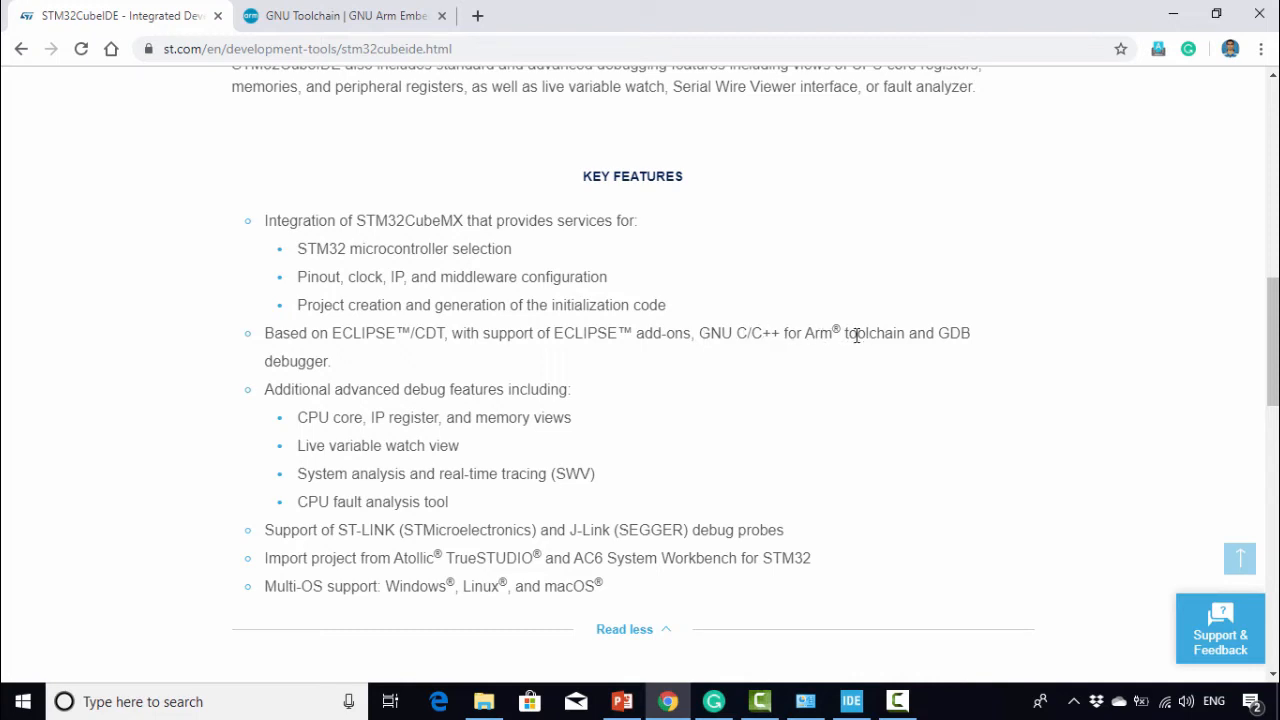
scroll(up, 3)
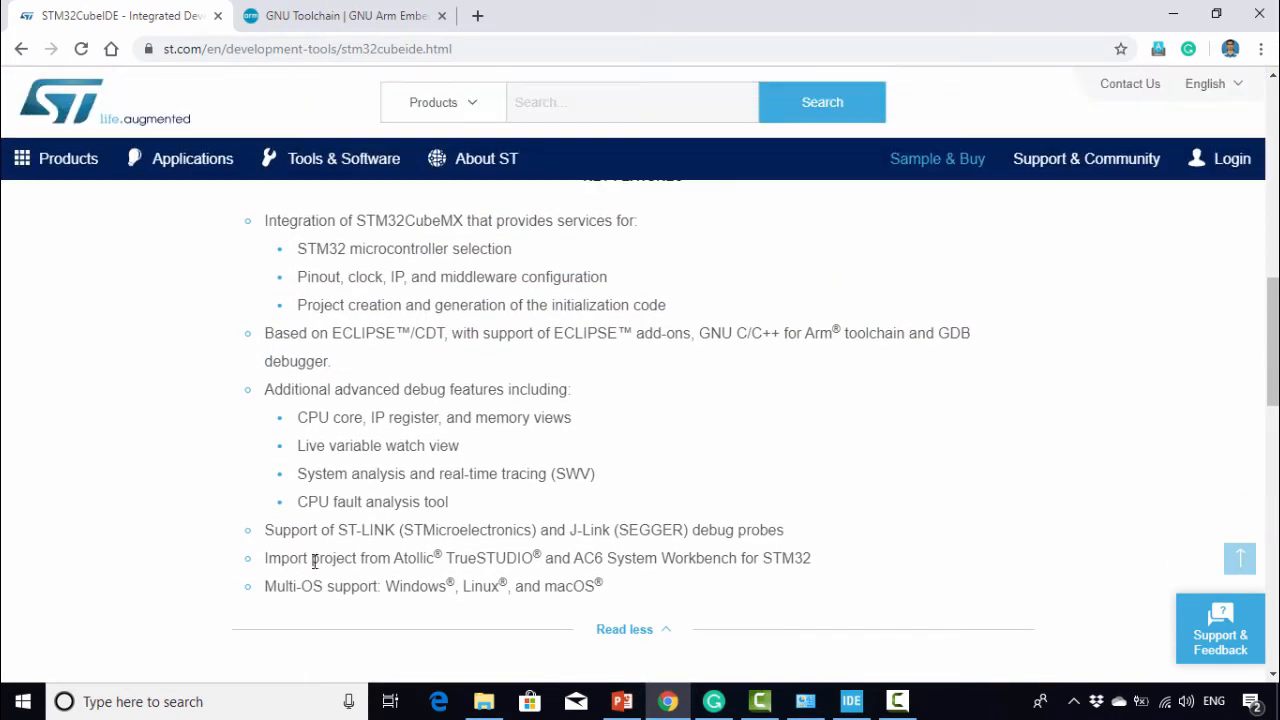
double_click(328, 558)
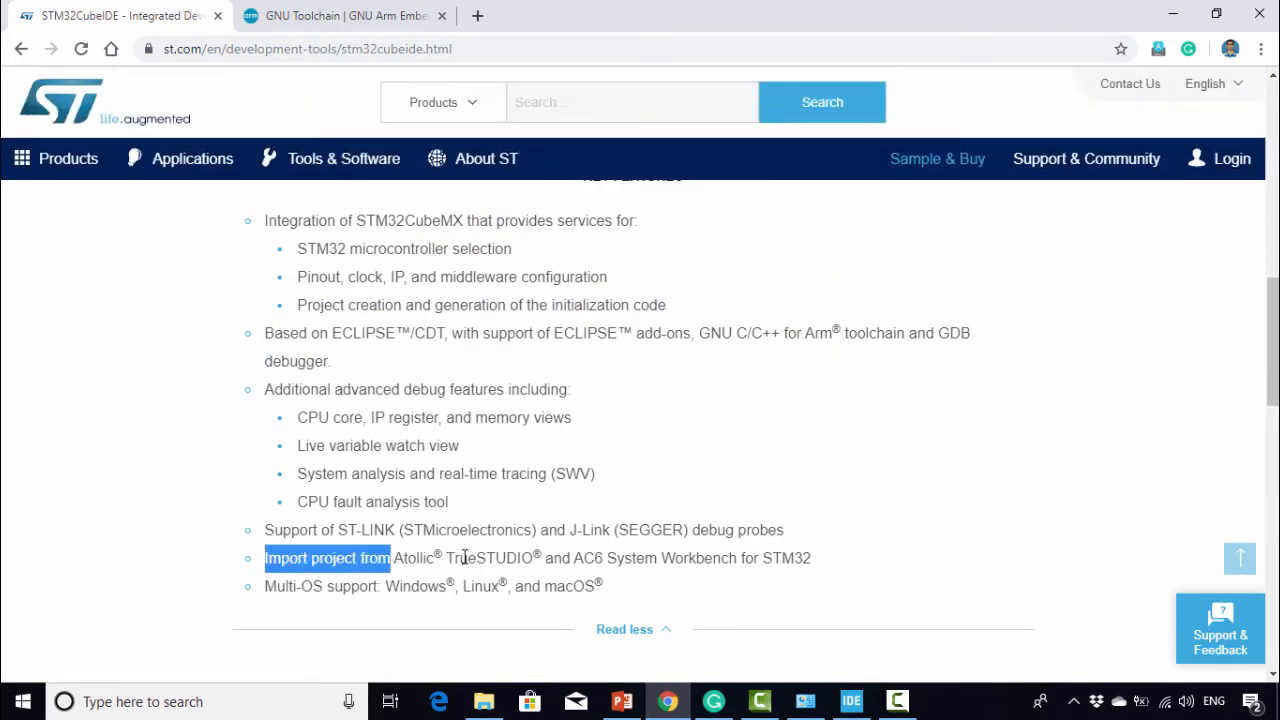
mouse_move(722, 562)
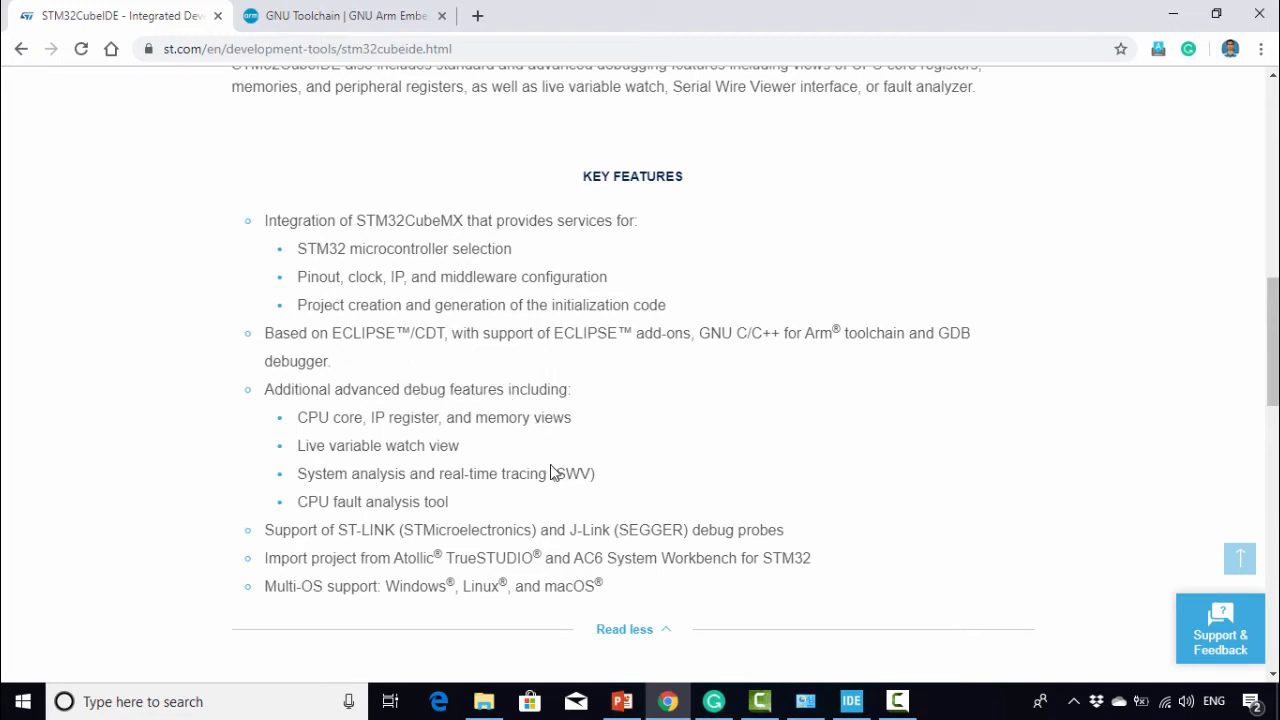
double_click(572, 472)
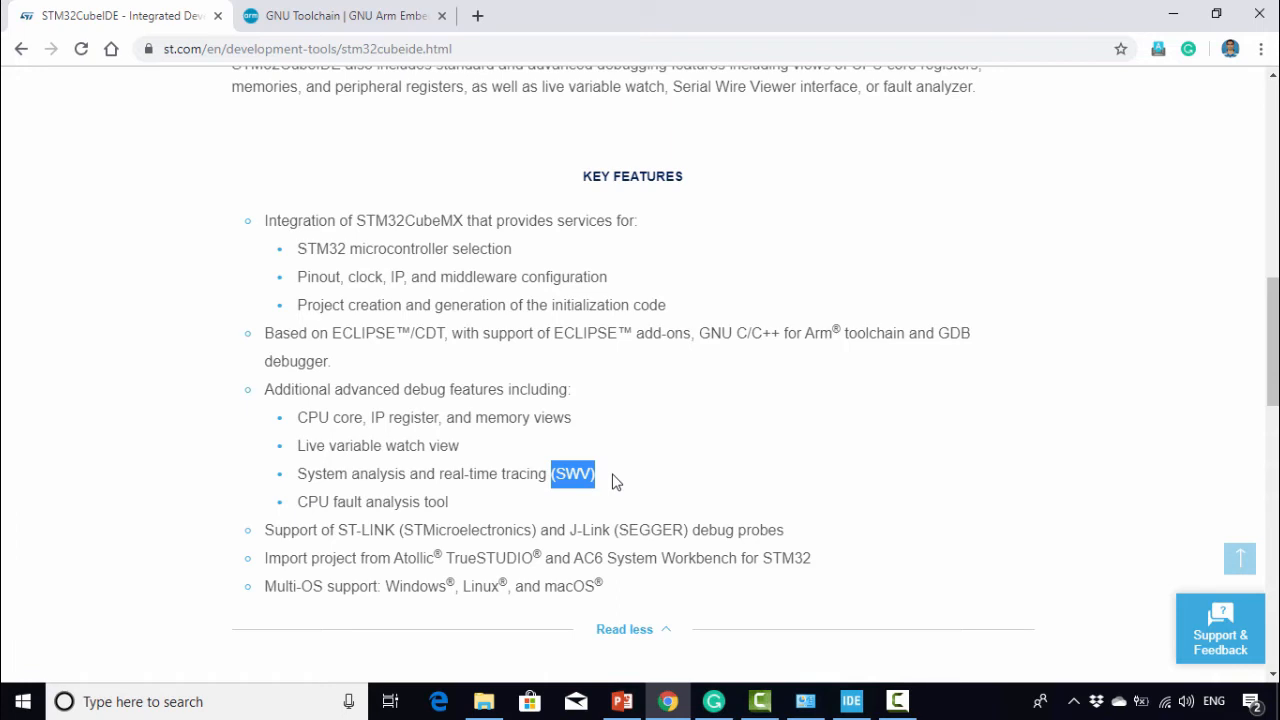
mouse_move(292, 430)
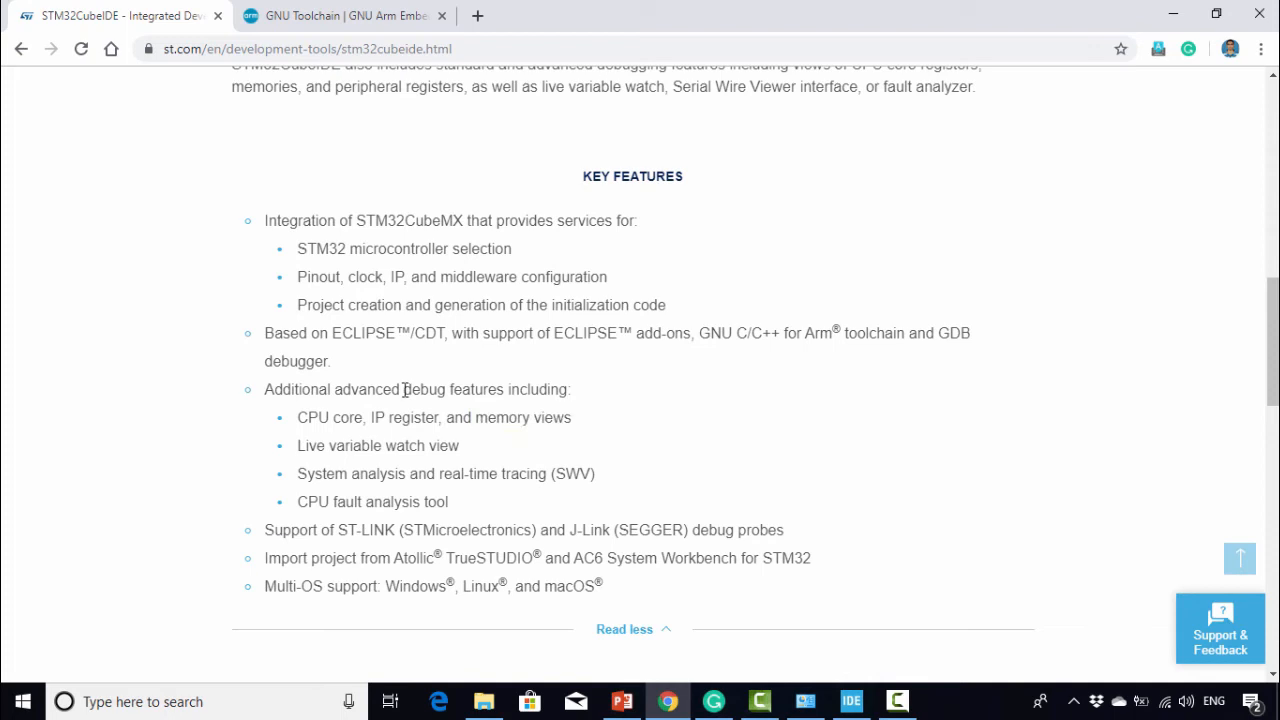
mouse_move(376, 330)
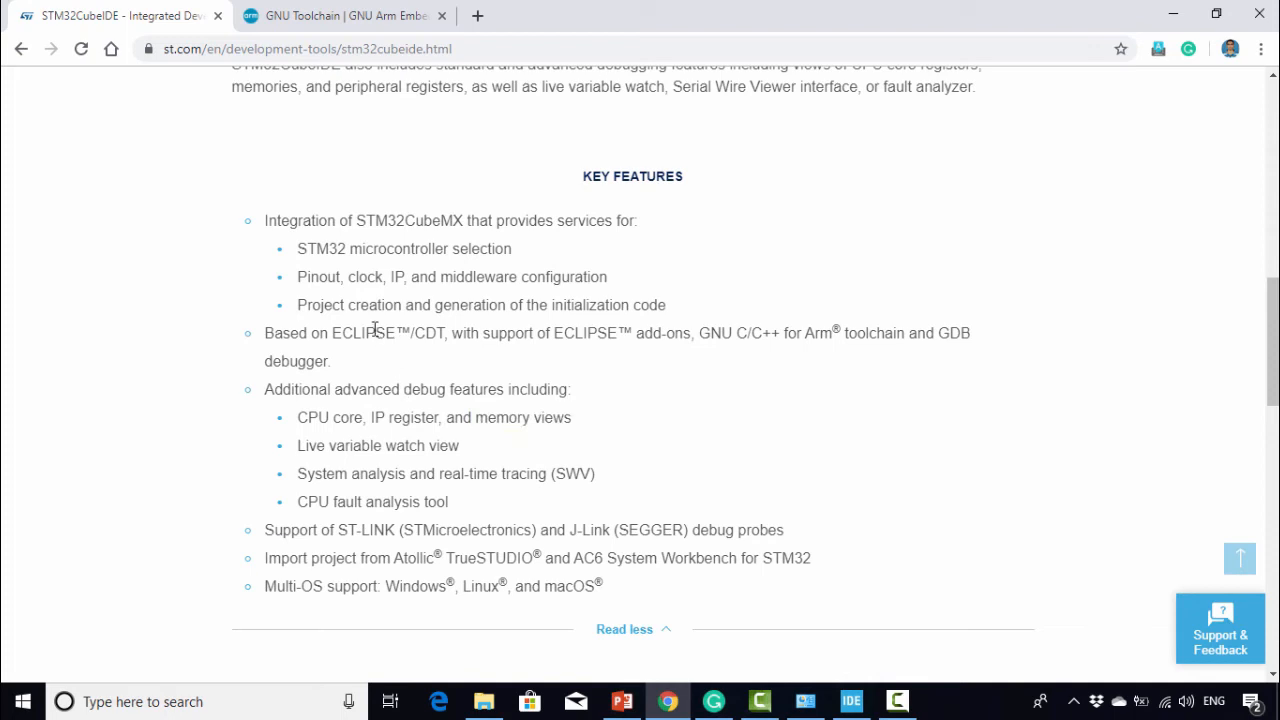
Highlight the STM32CubeMX name in the first Key Features item
double_click(368, 220)
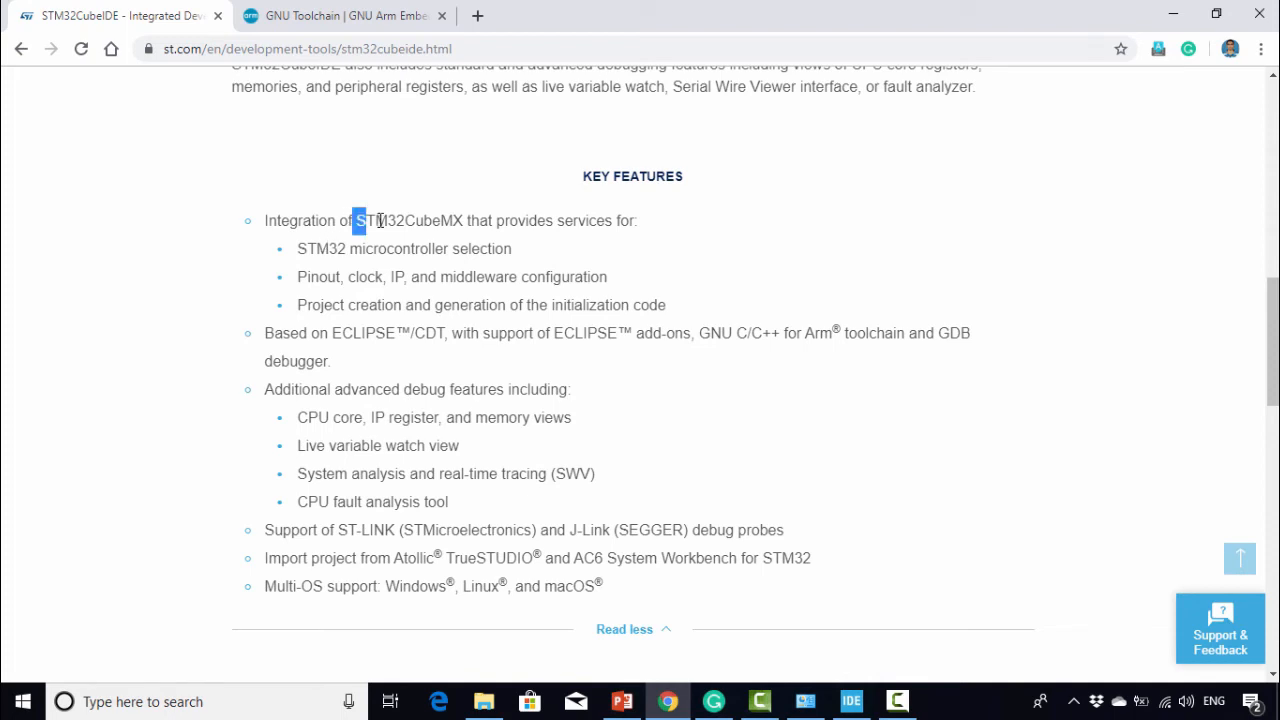
double_click(404, 220)
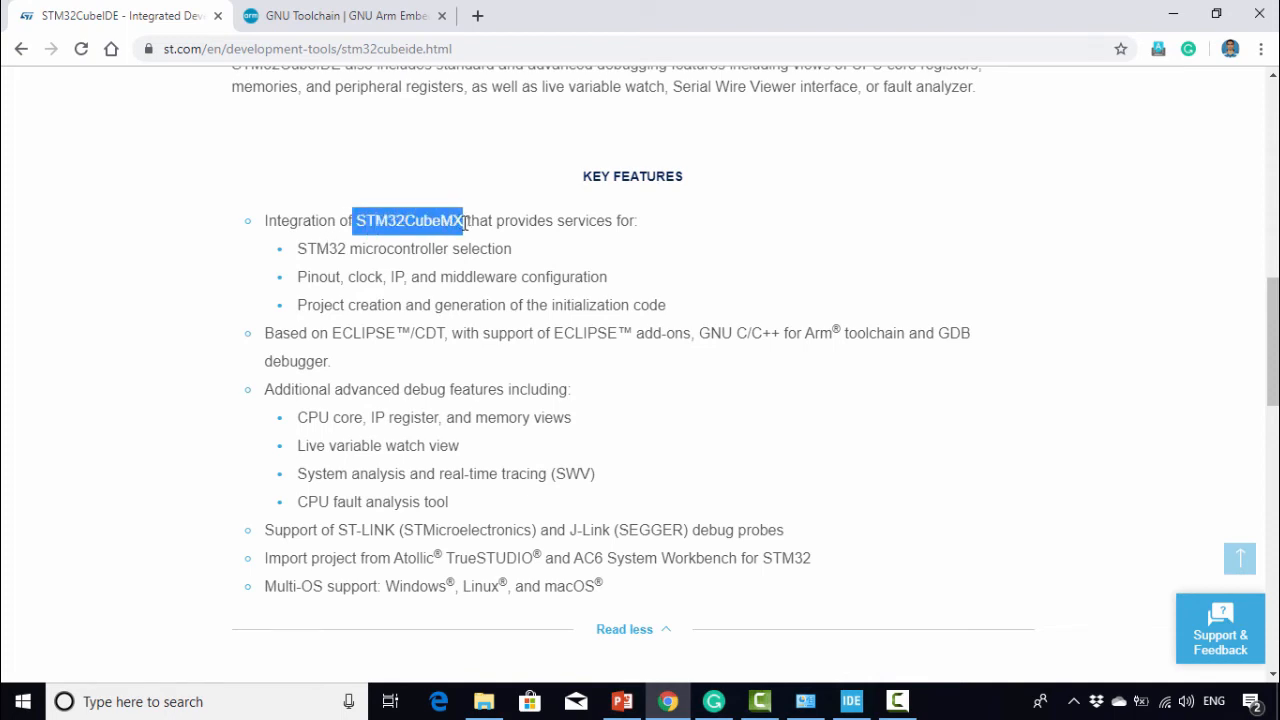
click(368, 216)
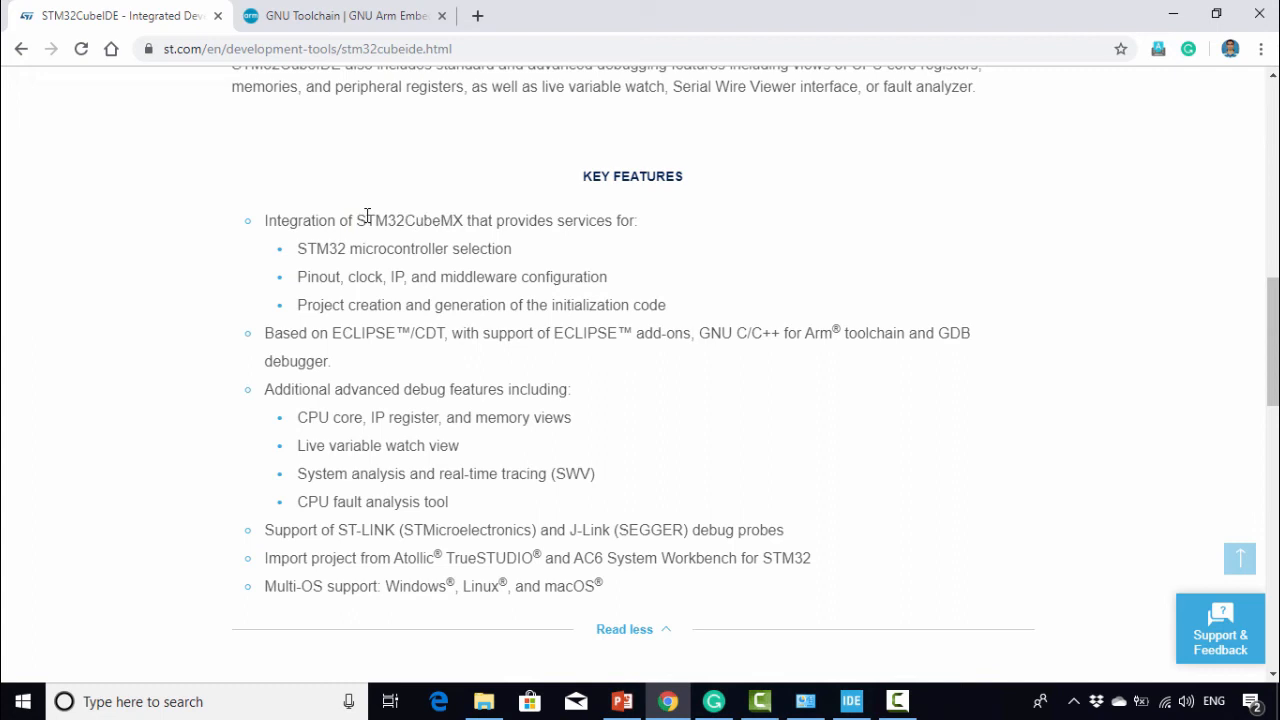
double_click(404, 220)
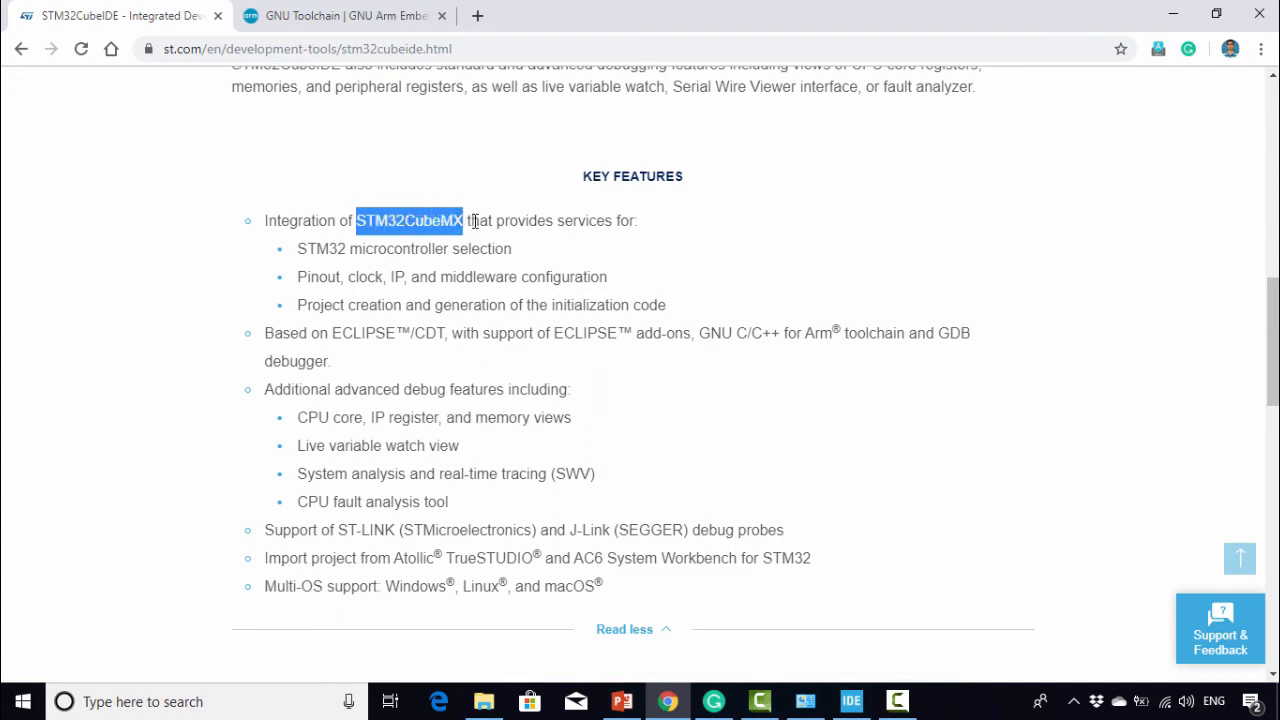